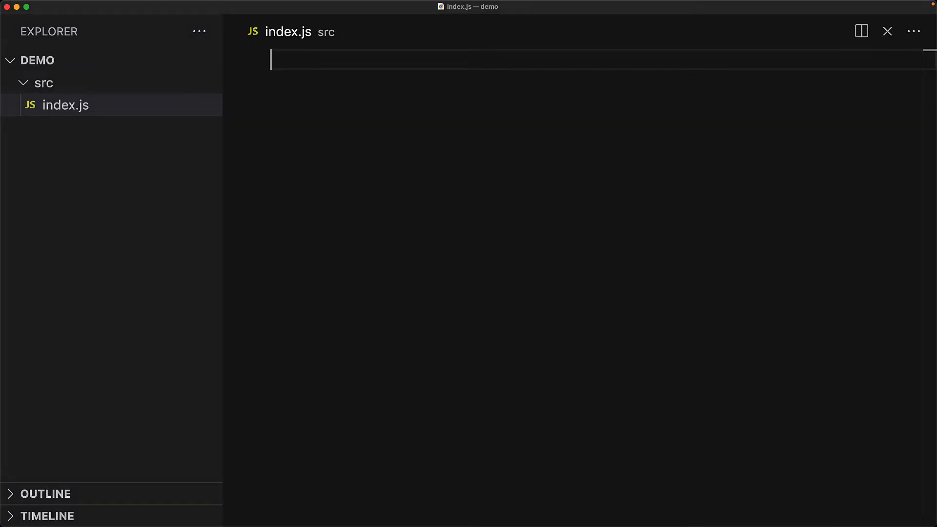
- Add const valid = parseFloat('3.141'); and const useless = parseFloat(3.141); to index.js
text(const valid = parseFloat('3.141'))
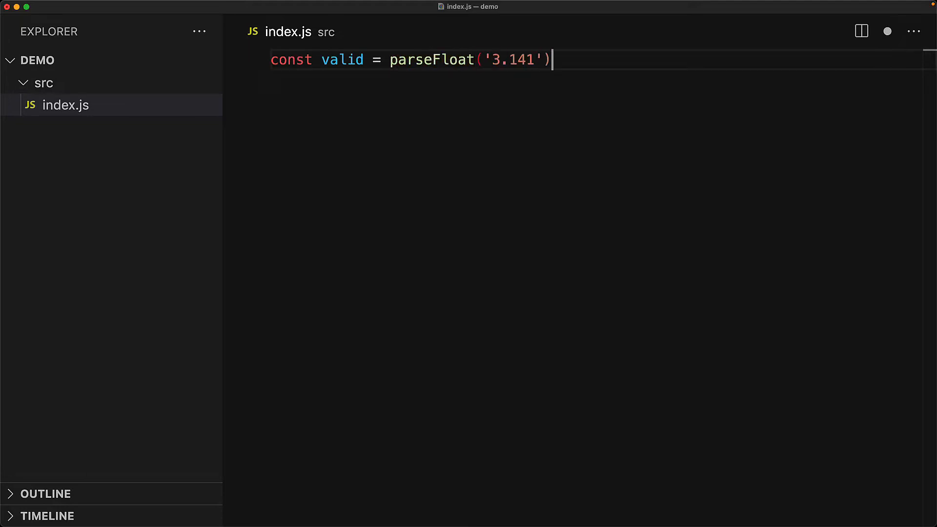
text(;)
text(console.log(valid); // 3.141)
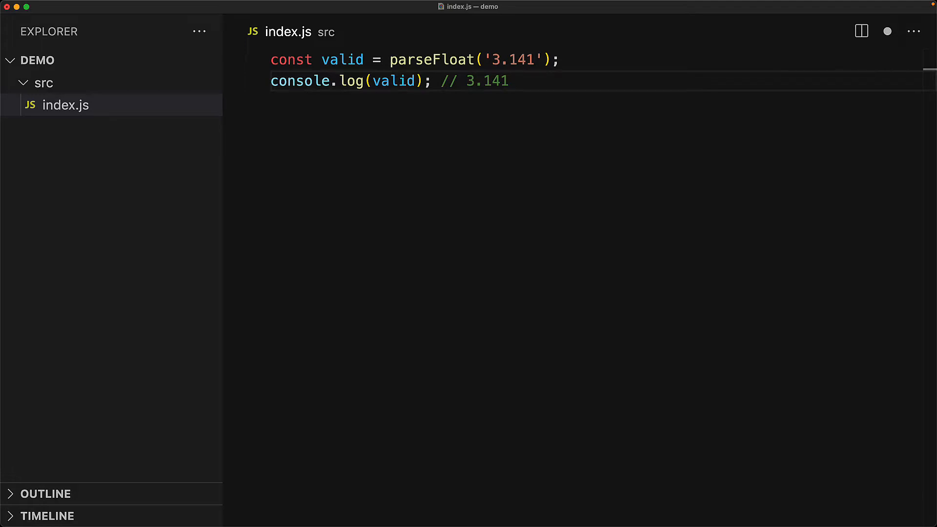
text(const useless = parseFloat(3.141);)
text(console.log(useless); // 3.141)
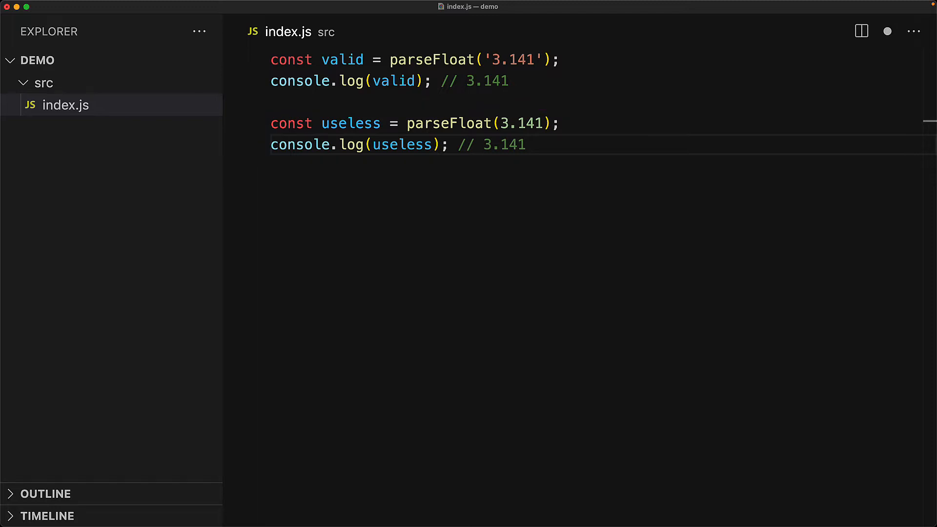
- Log an array and add const dangerous = [24] + [48] logged with a "2448" comment
text(console.log([24, 48]); // [24, 48)
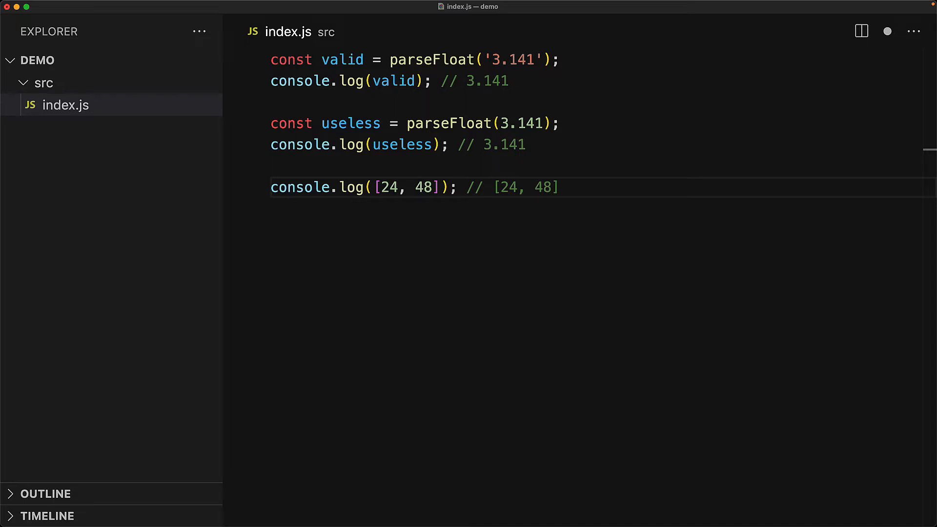
text(const dangerous = [24] + [48];)
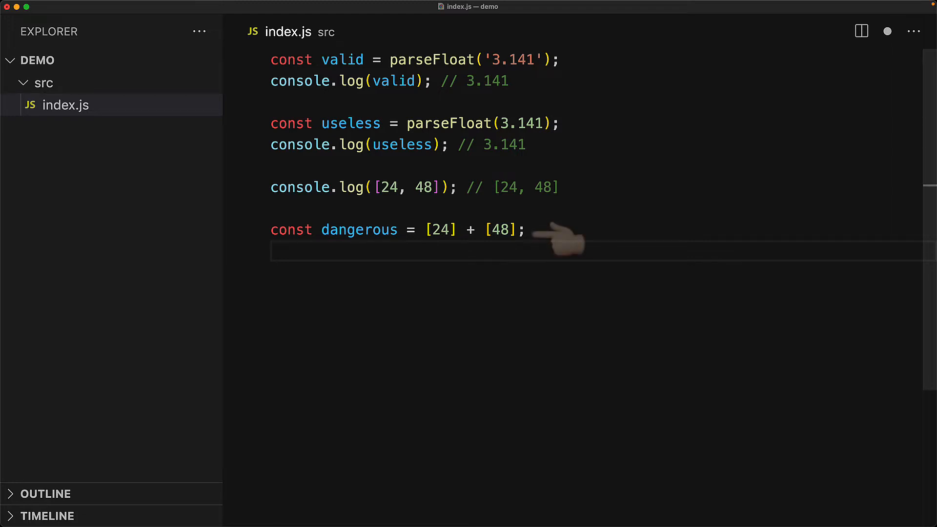
mouse_move(592, 191)
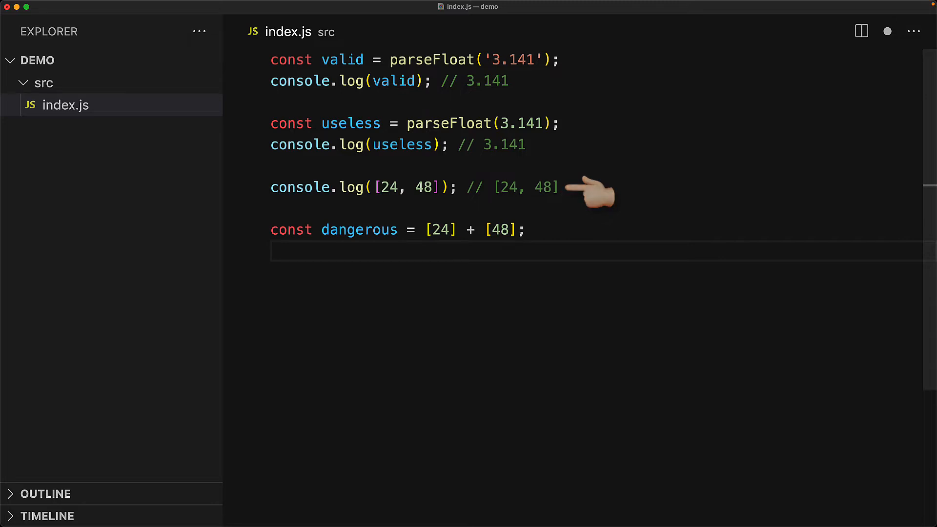
text(console.log(dangerous); // "2448")
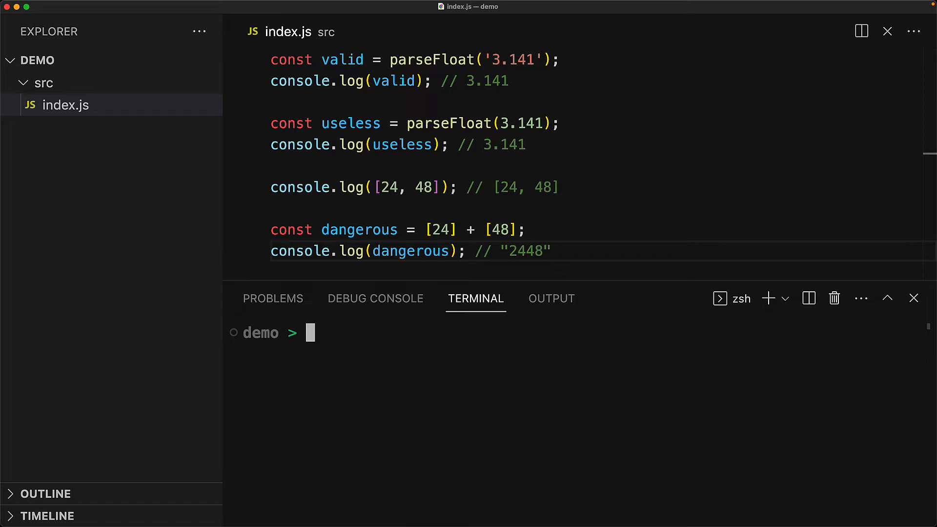
- Run npm init -y and npm i typescript in the terminal
text(npm init -)
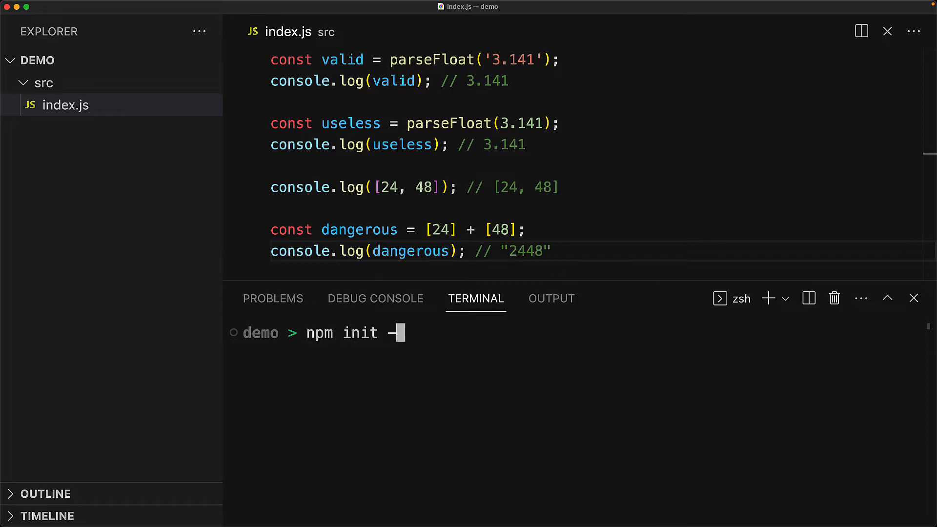
text(y)
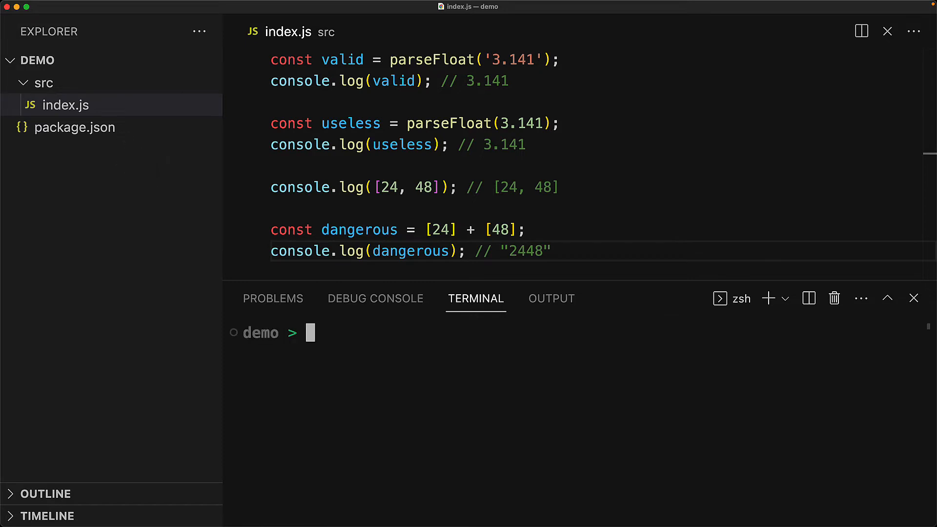
text(npm i typesc)
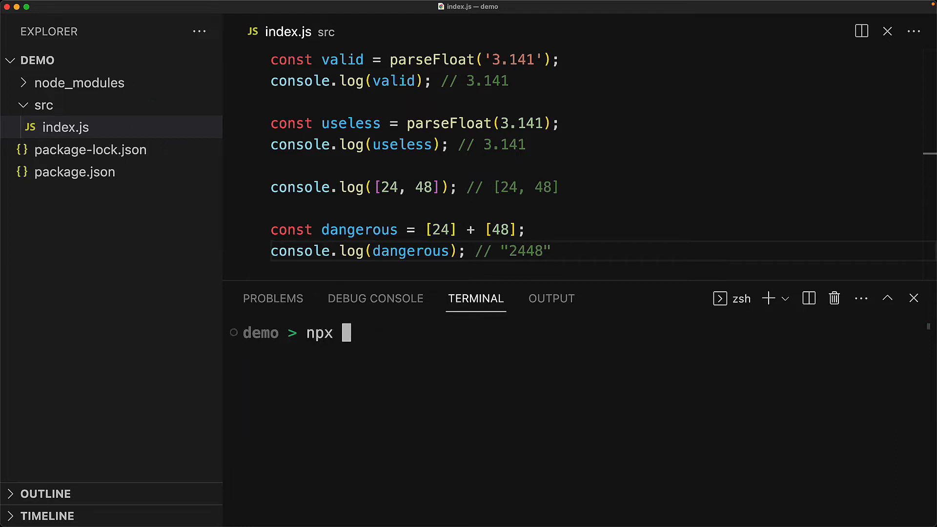
- Run npx tsc --init --checkJs --noEmit --rootDir src to create tsconfig.json
text(tsc -)
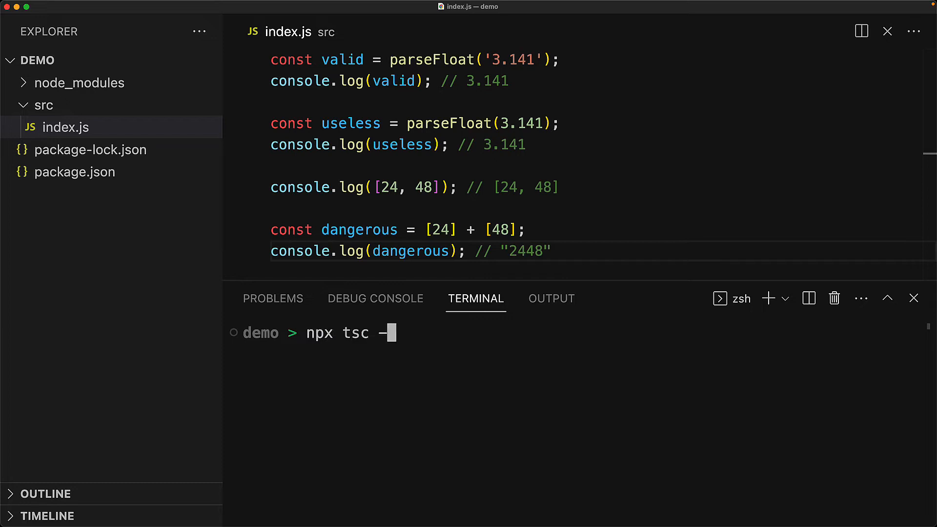
text(-init)
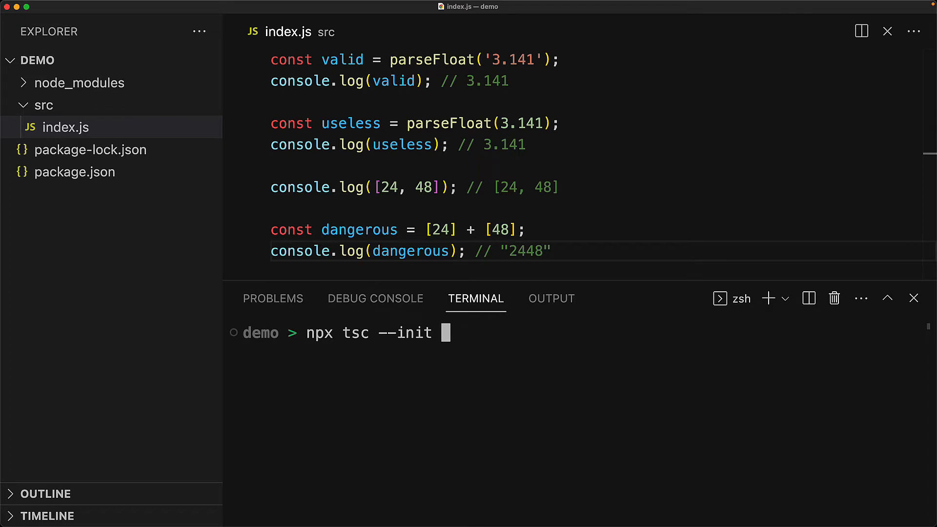
text(--)
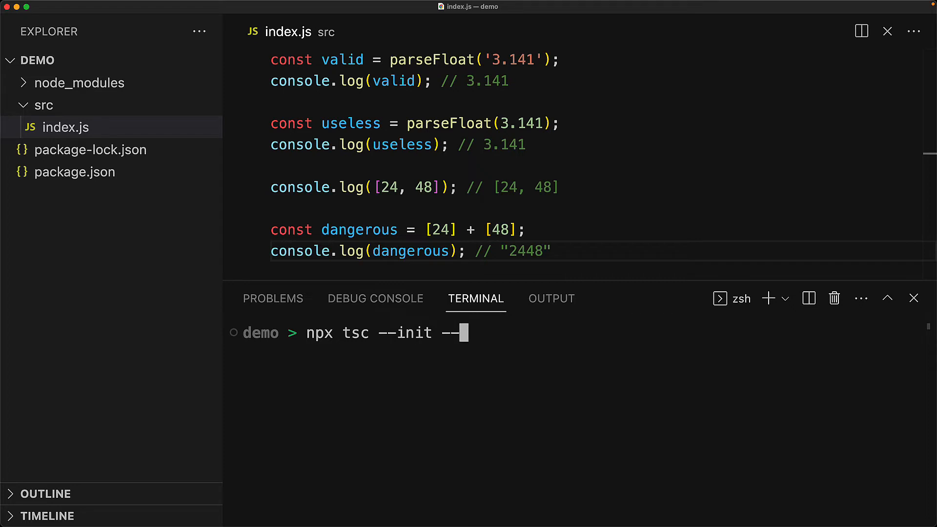
text(checkJs)
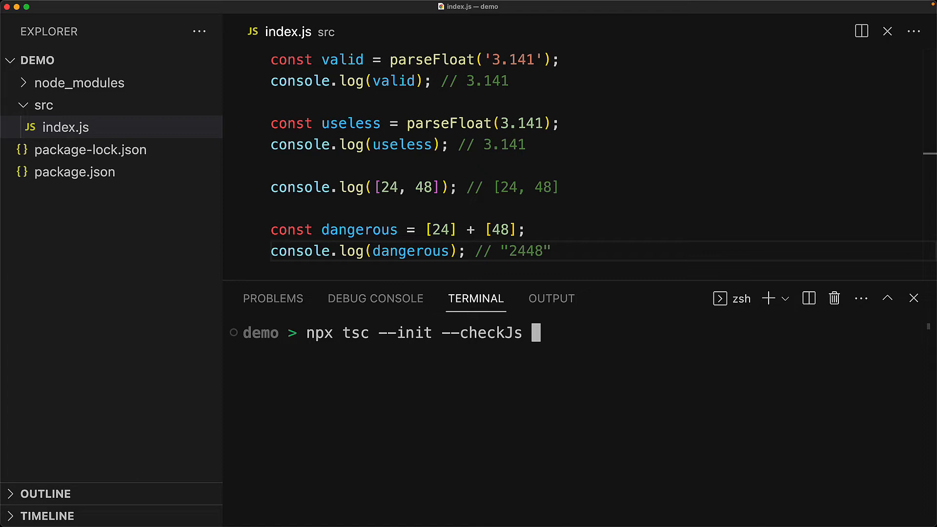
text(--noEmit)
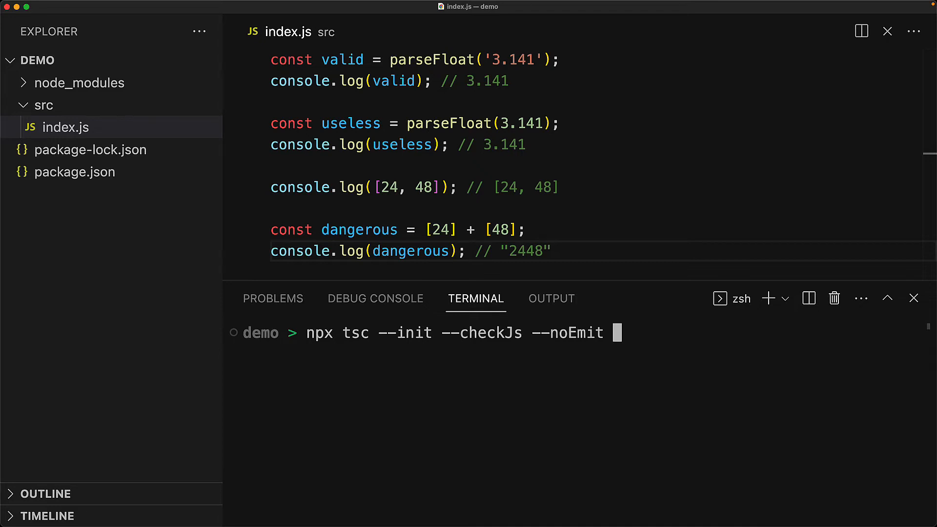
text(--rootDir)
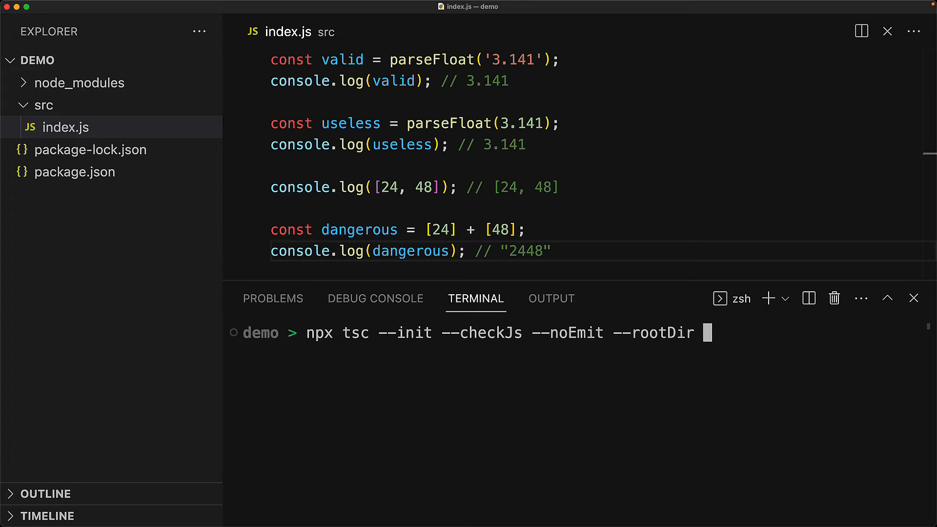
text(src)
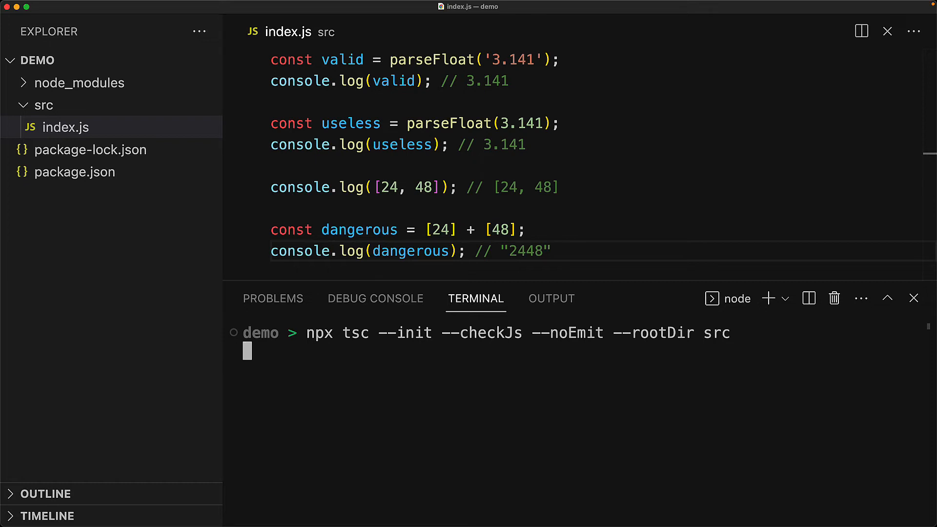
key(Return)
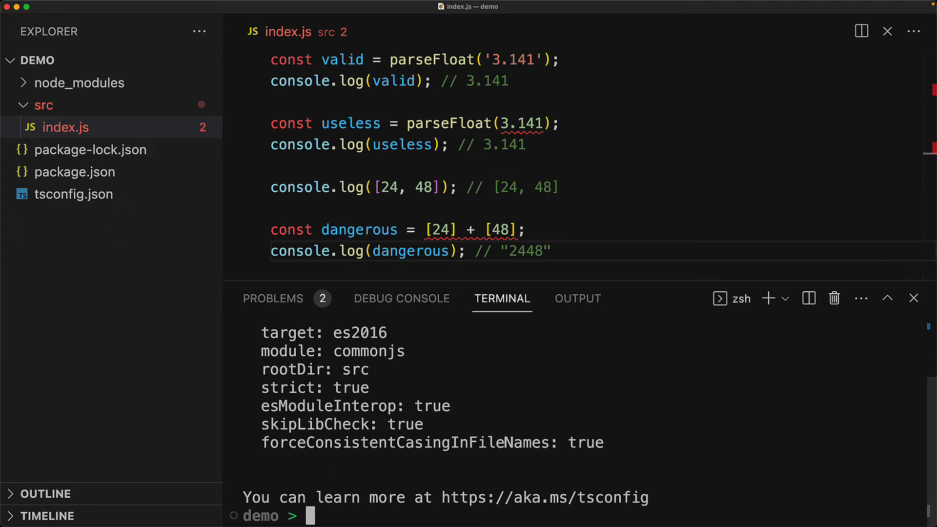
- Show the Problems panel listing the parseFloat number and array '+' errors
click(272, 298)
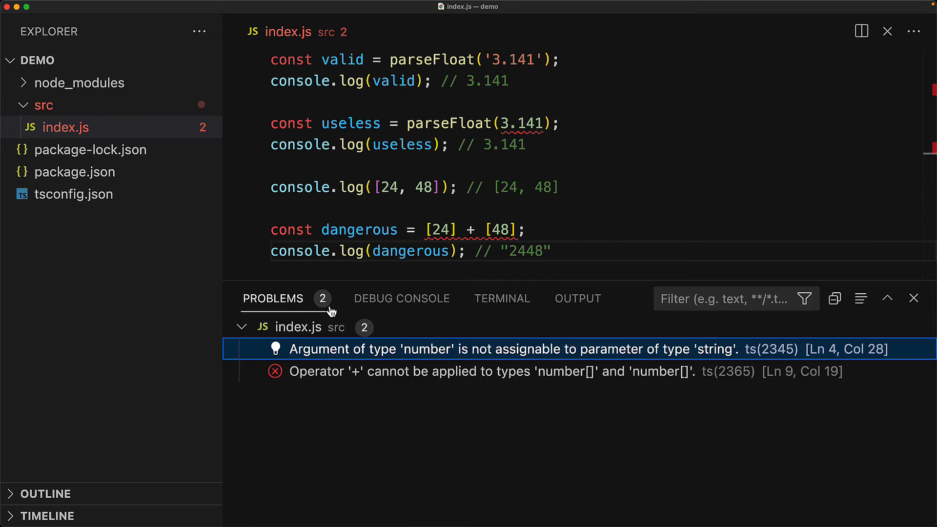
mouse_move(684, 448)
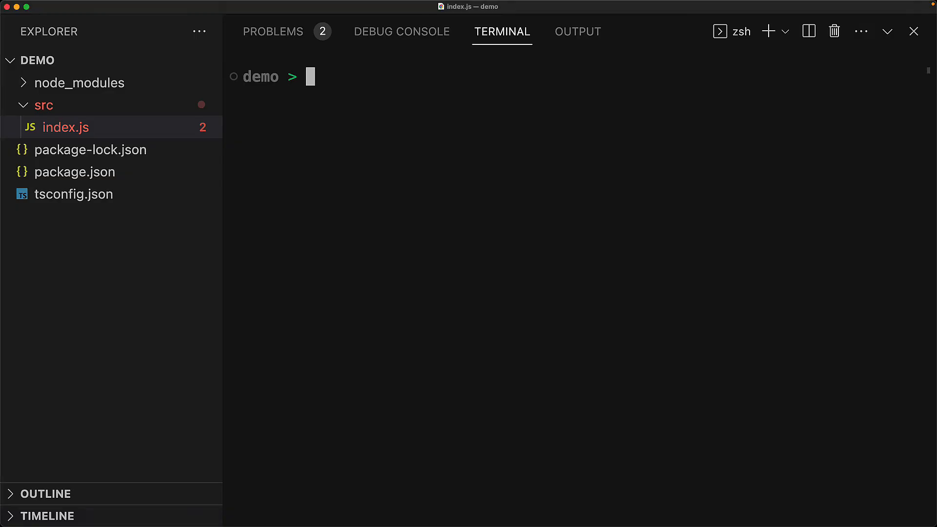
- Run npx tsc to report both errors in src/index.js
text(npx tsc)
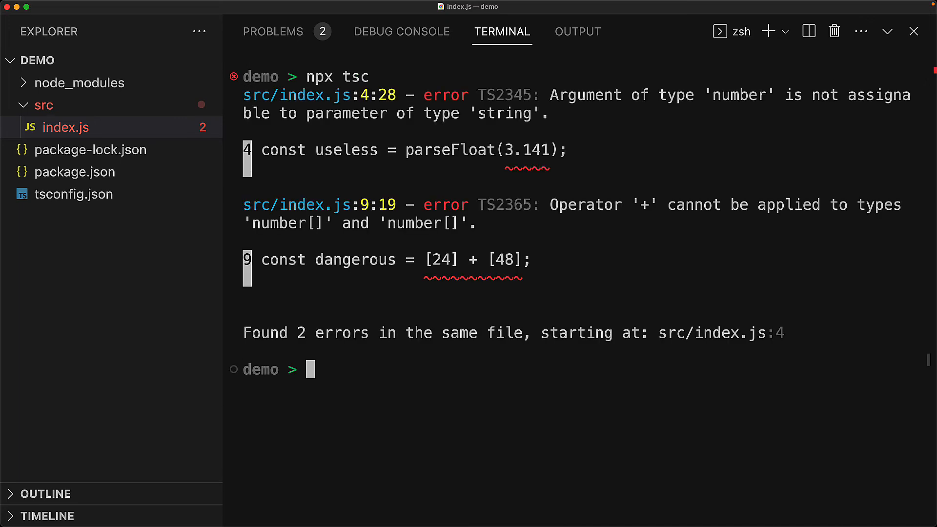
mouse_move(460, 430)
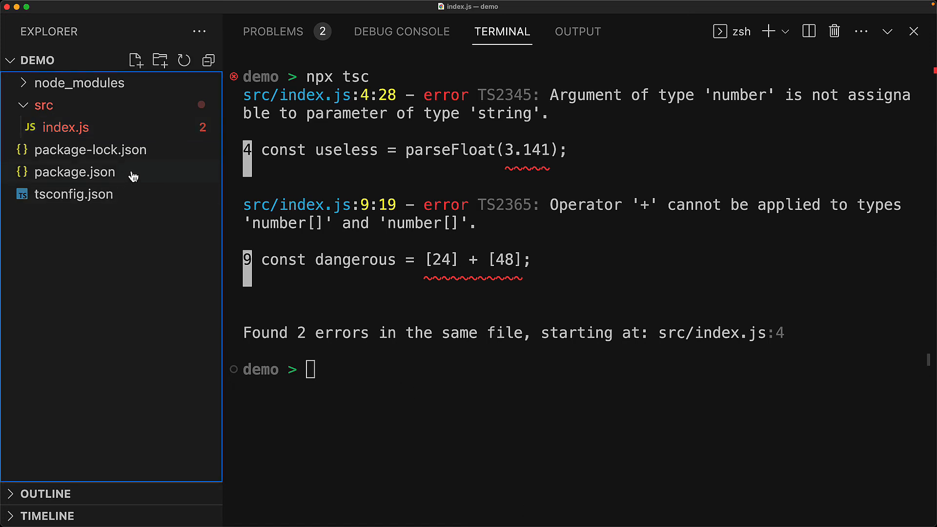
- Add a "build": "tsc" script to package.json
click(74, 172)
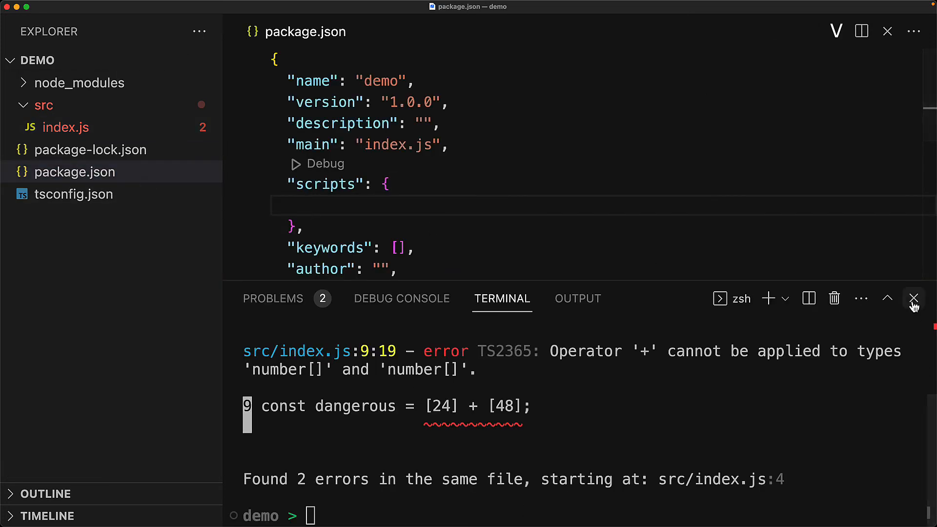
click(913, 298)
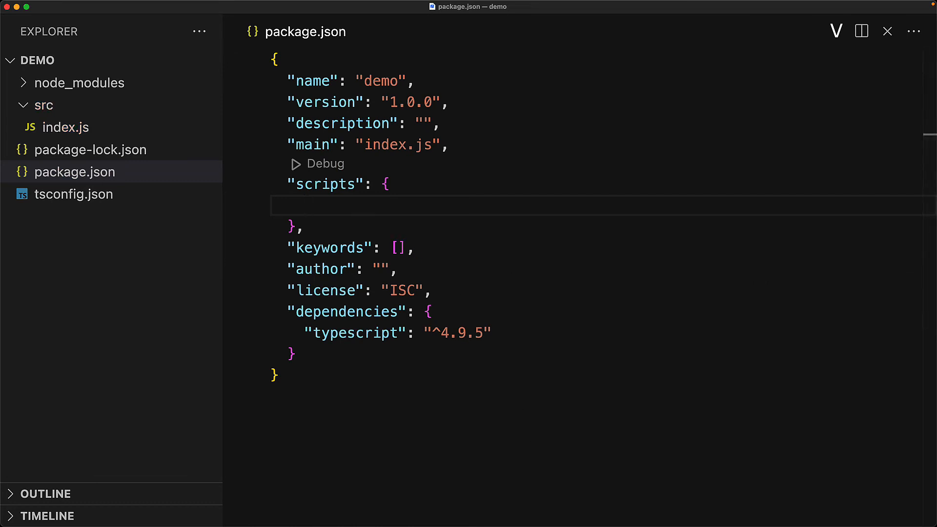
text("build": "tsc")
text(npm run build)
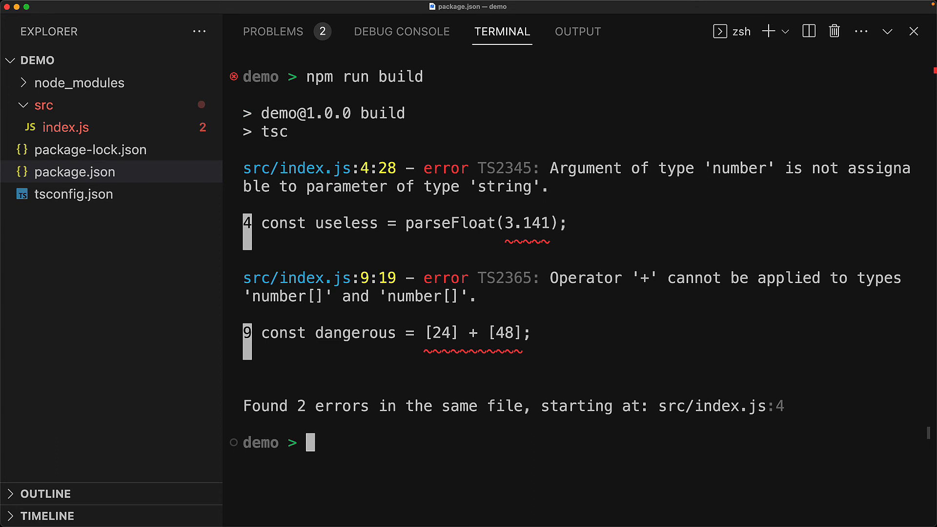
mouse_move(742, 351)
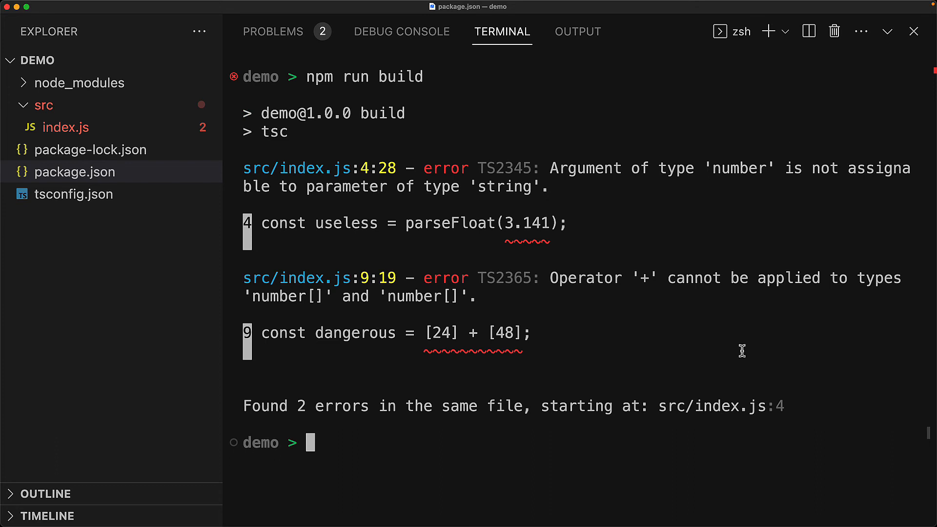